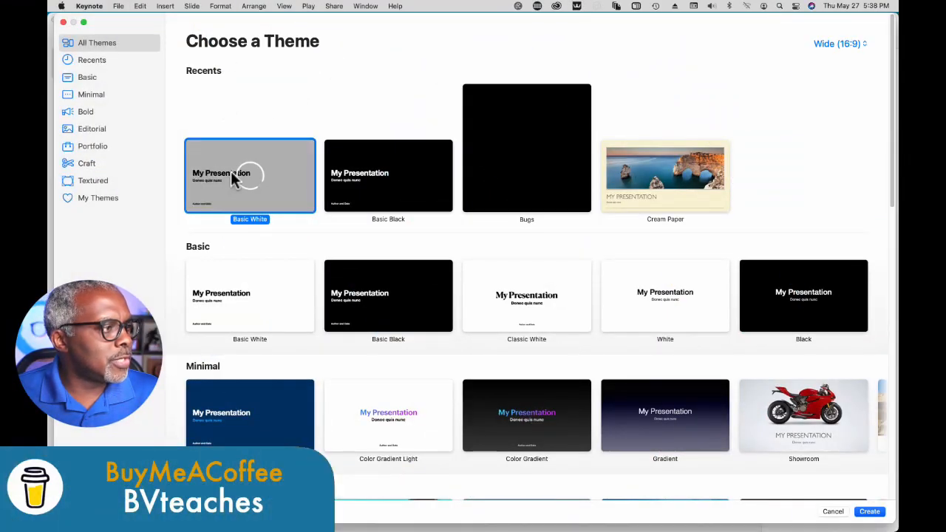
# Create a Basic White presentation with the slide background set to No Fill.
pyautogui.click(869, 511)
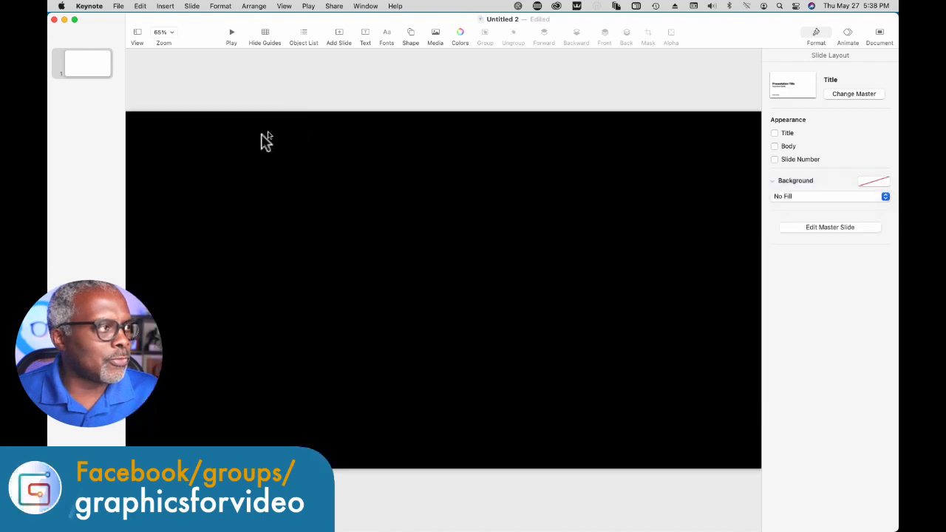
pyautogui.click(162, 36)
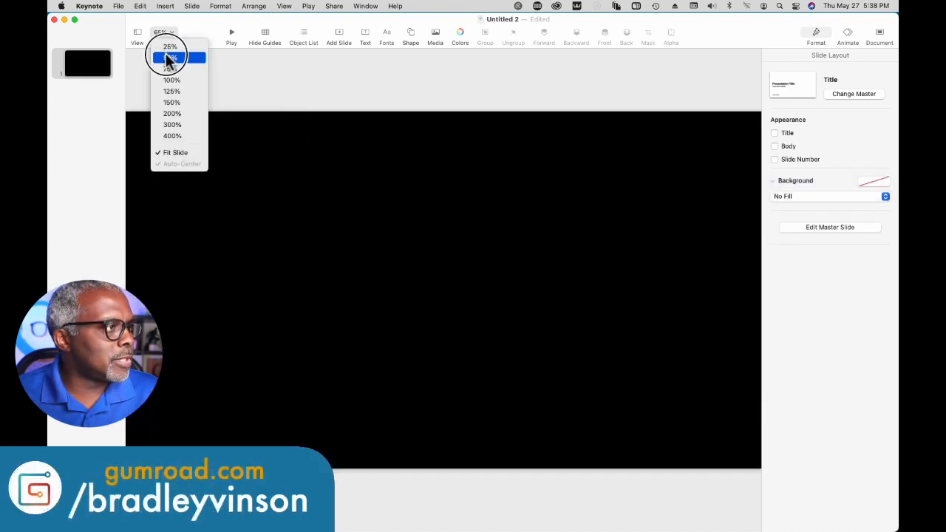
# At 50% zoom, insert a blue square and stretch it to cover the whole slide.
pyautogui.click(170, 58)
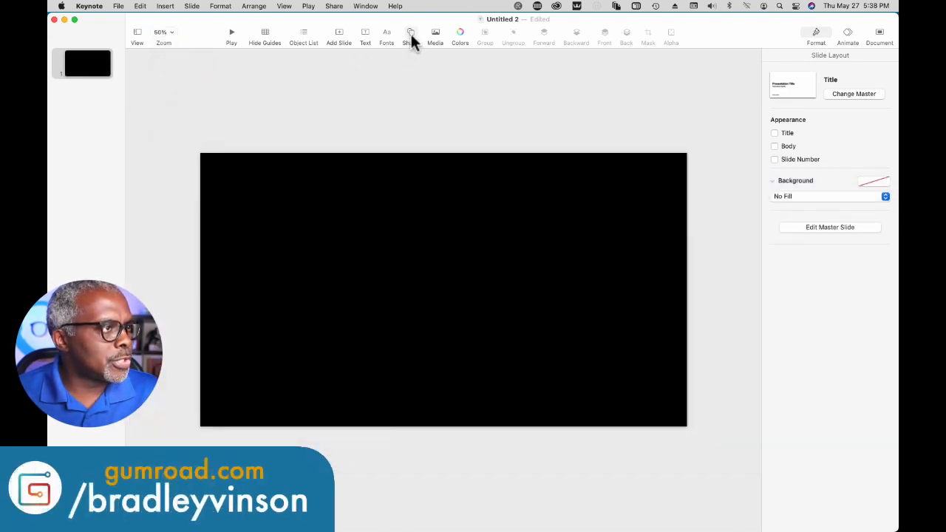
pyautogui.click(443, 288)
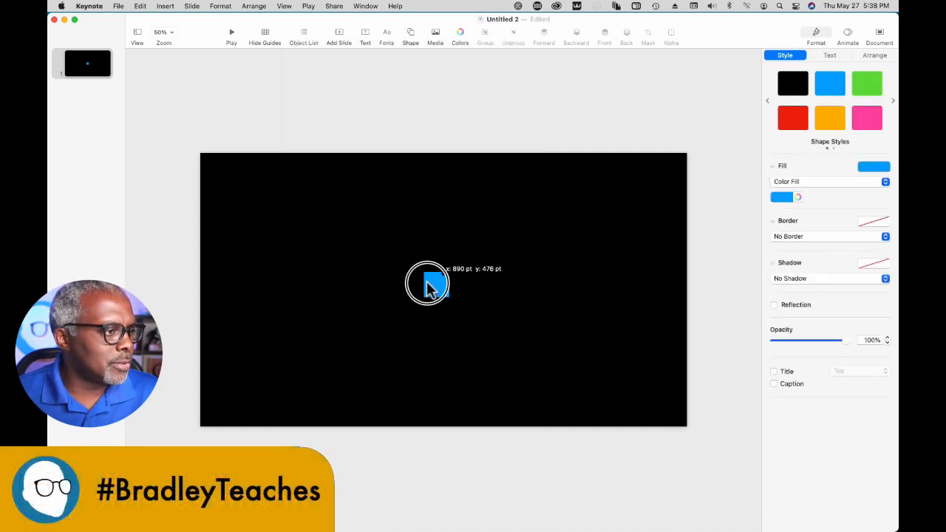
pyautogui.moveTo(427, 284); pyautogui.dragTo(205, 166)
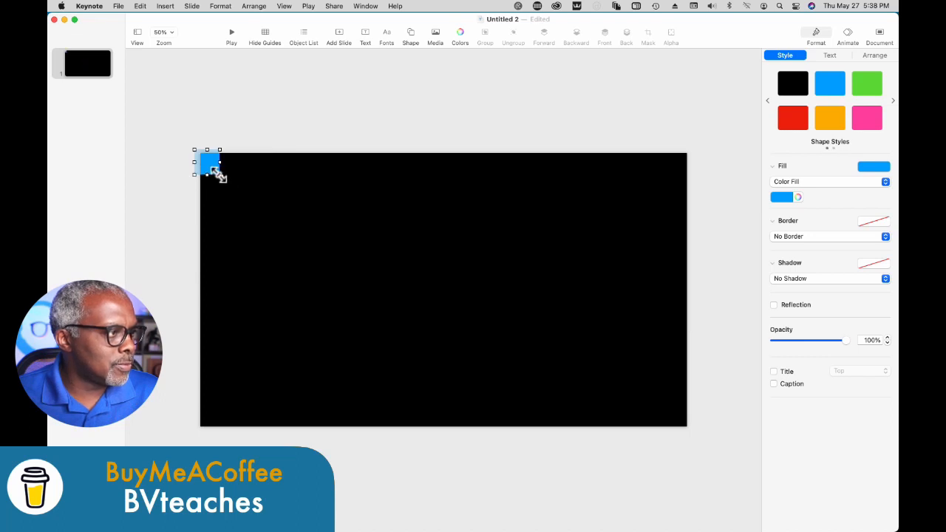
pyautogui.moveTo(210, 168); pyautogui.dragTo(691, 429)
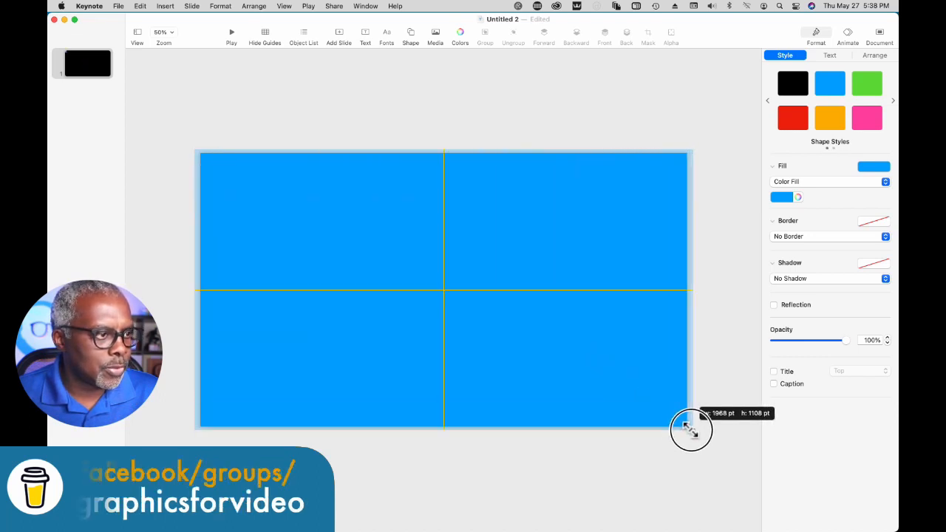
# Insert a rounded square and give it the orange style.
pyautogui.click(411, 33)
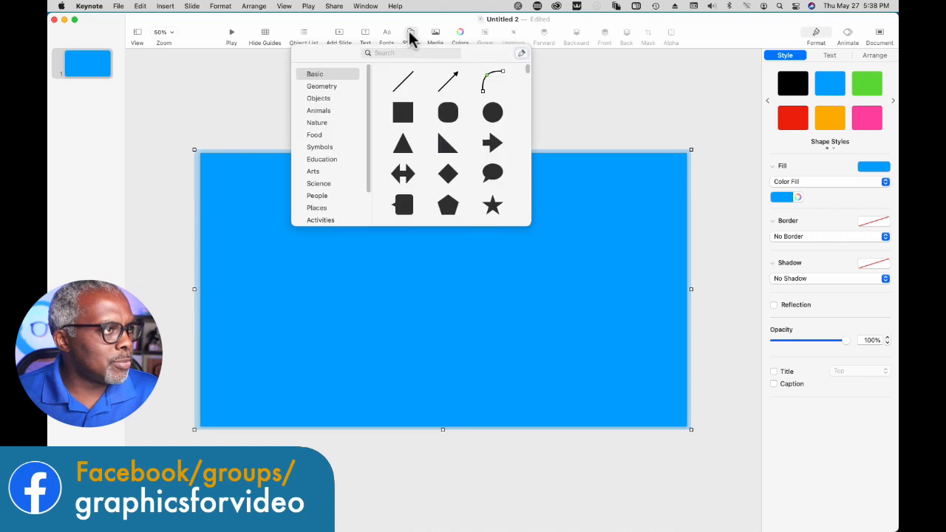
pyautogui.click(402, 112)
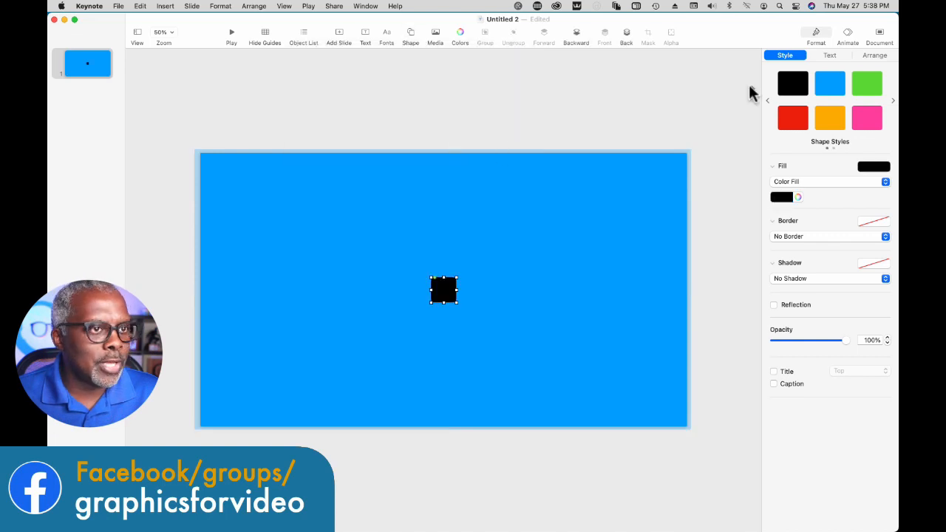
pyautogui.click(829, 118)
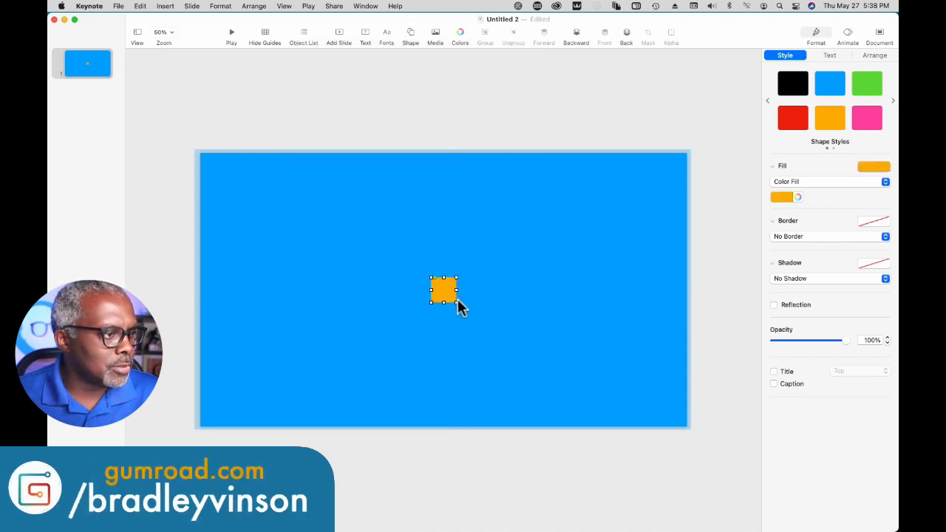
# Enlarge the orange rounded rectangle to nearly fill the slide with even blue margins.
pyautogui.moveTo(455, 299); pyautogui.dragTo(643, 391)
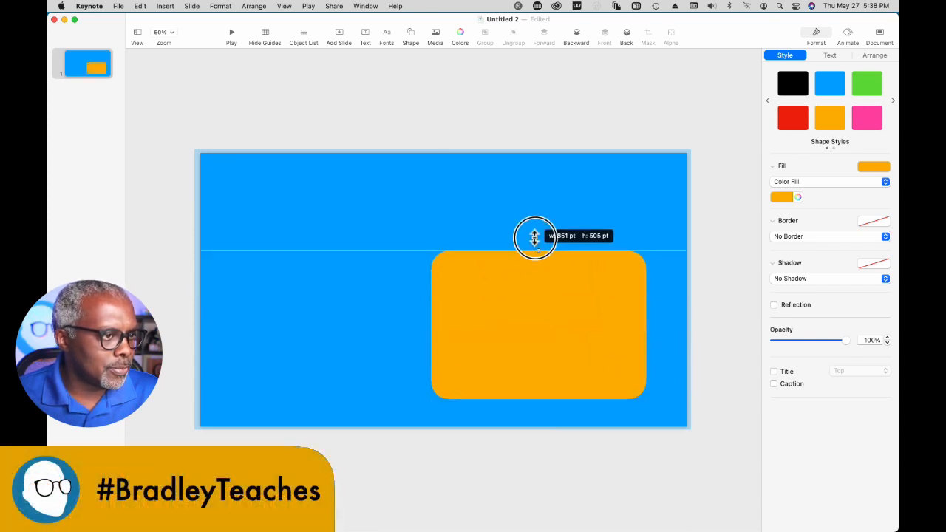
pyautogui.moveTo(535, 237); pyautogui.dragTo(529, 178)
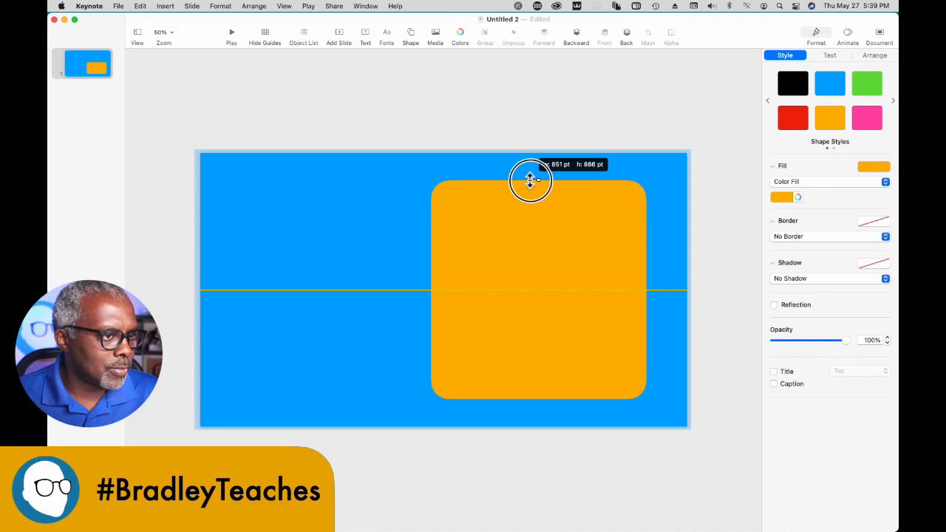
pyautogui.moveTo(530, 180); pyautogui.dragTo(272, 304)
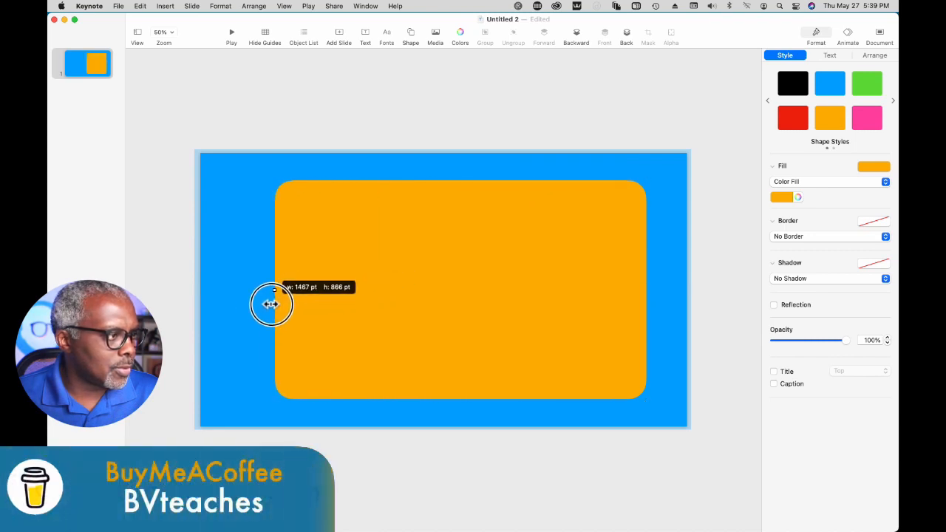
pyautogui.moveTo(273, 305); pyautogui.dragTo(225, 309)
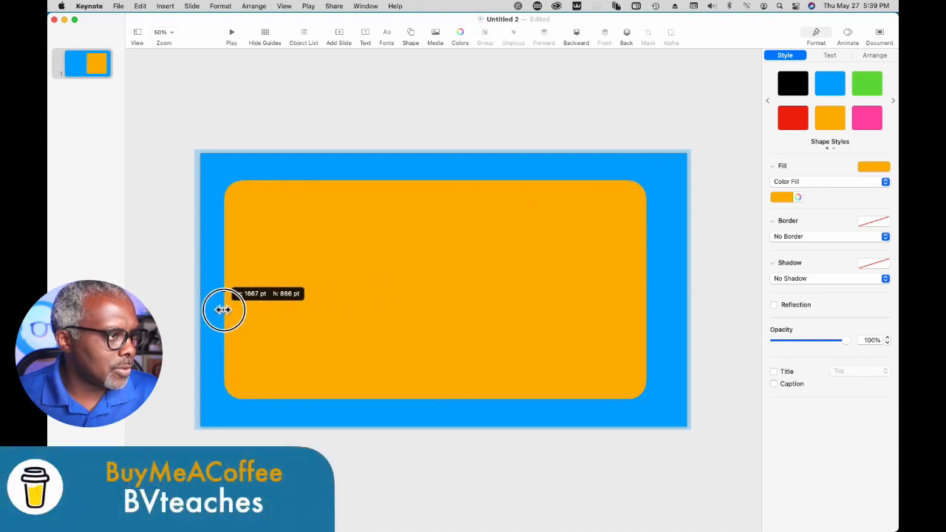
pyautogui.moveTo(224, 309); pyautogui.dragTo(240, 309)
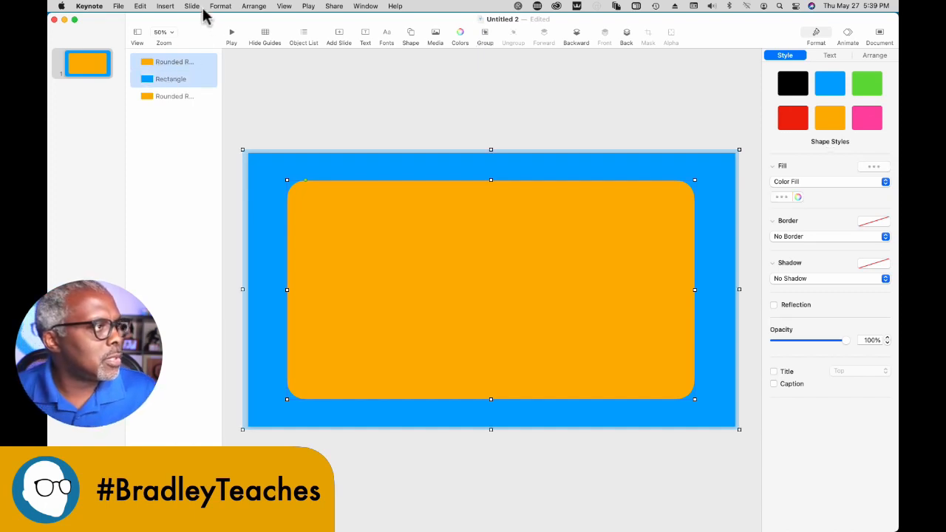
# Subtract the duplicated rounded rectangle from the blue rectangle via Format > Shapes and Lines.
pyautogui.click(221, 6)
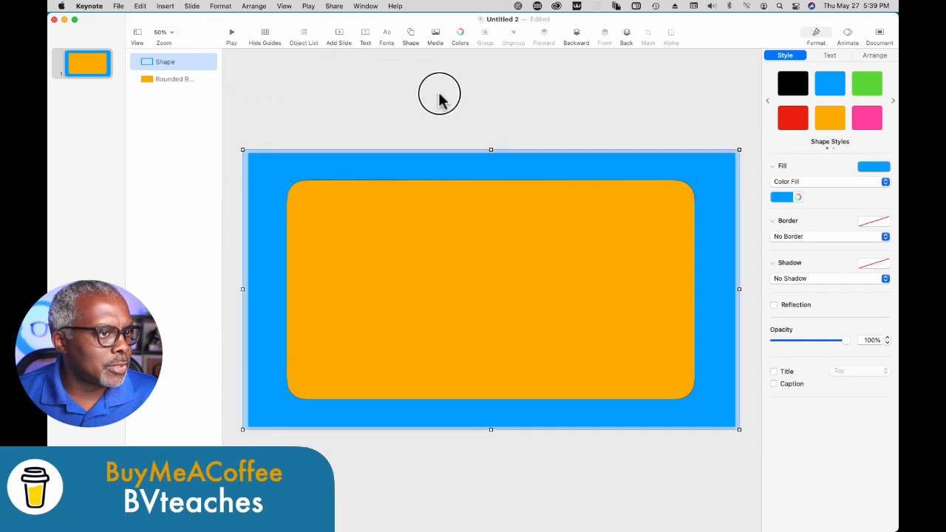
pyautogui.click(175, 80)
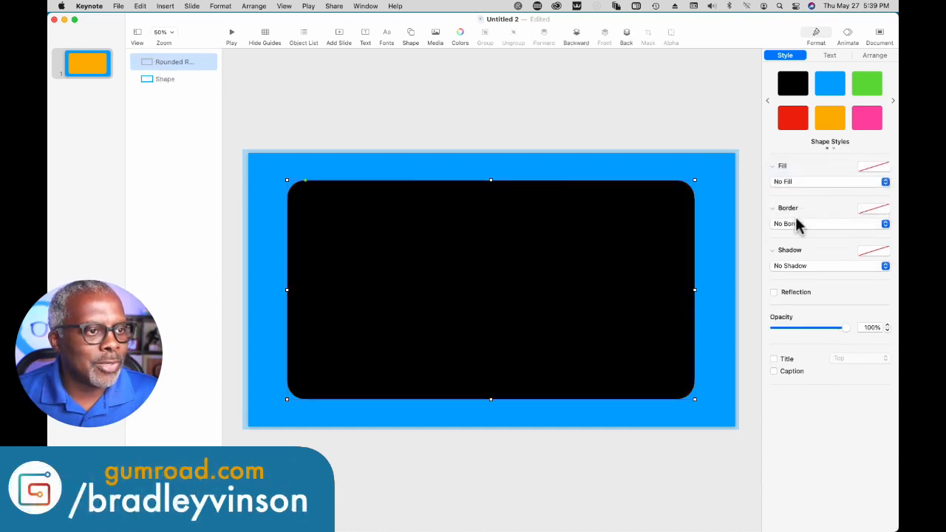
# Give the rounded rectangle no fill with a white border and the frame a blue gradient fill.
pyautogui.click(828, 223)
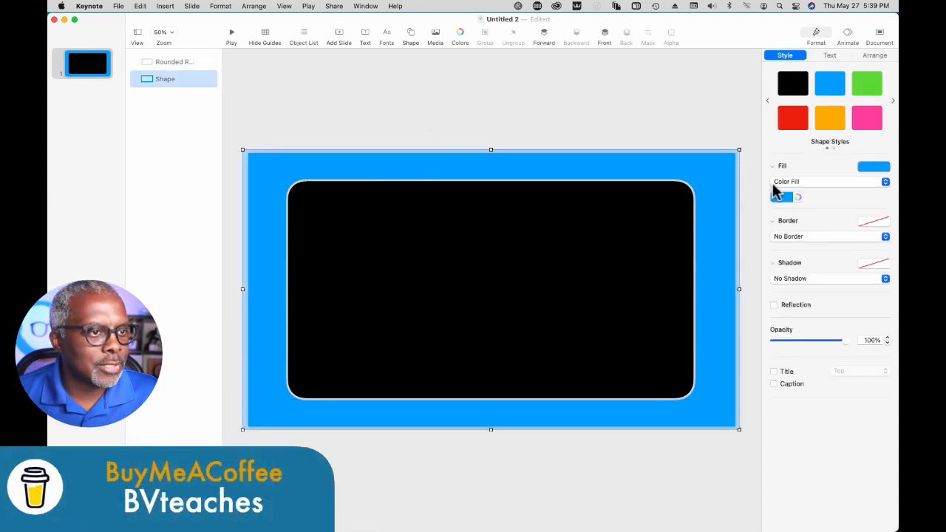
pyautogui.click(830, 182)
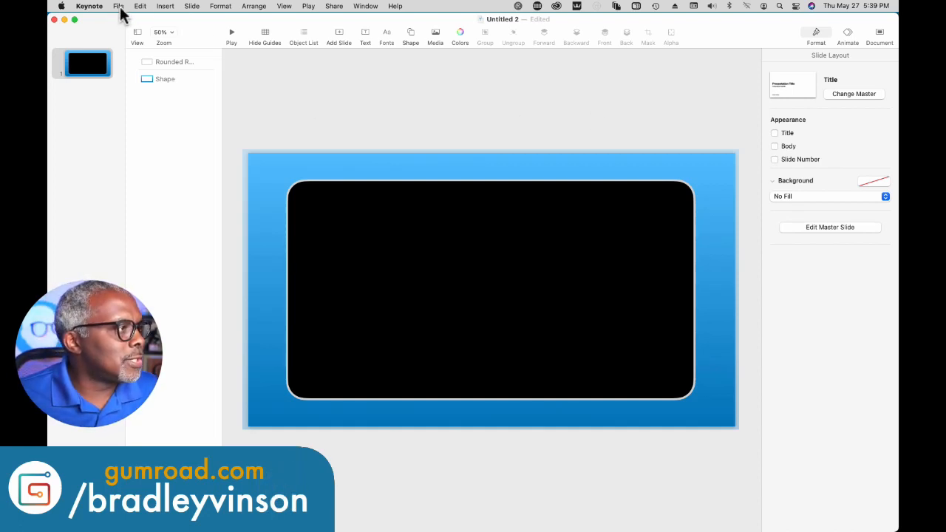
# Export the slide to the Desktop as a PNG image with transparent background.
pyautogui.click(118, 6)
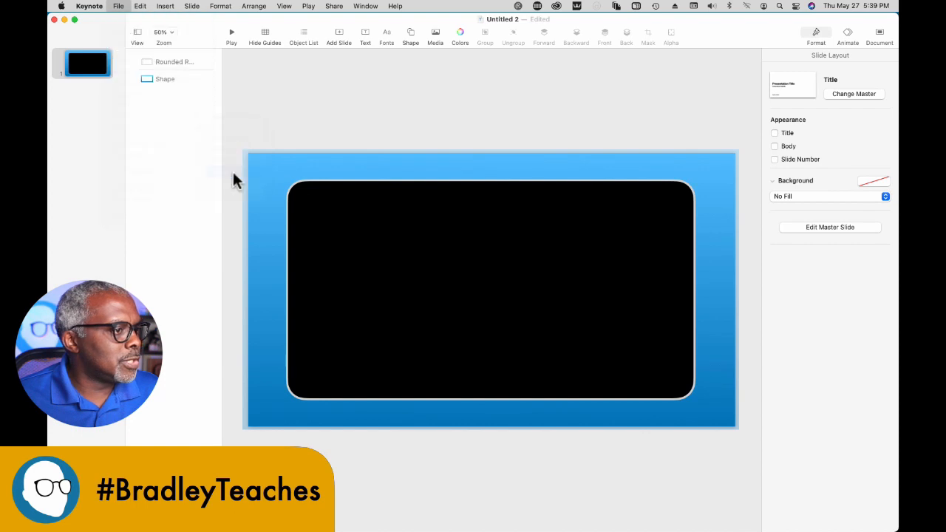
pyautogui.click(458, 236)
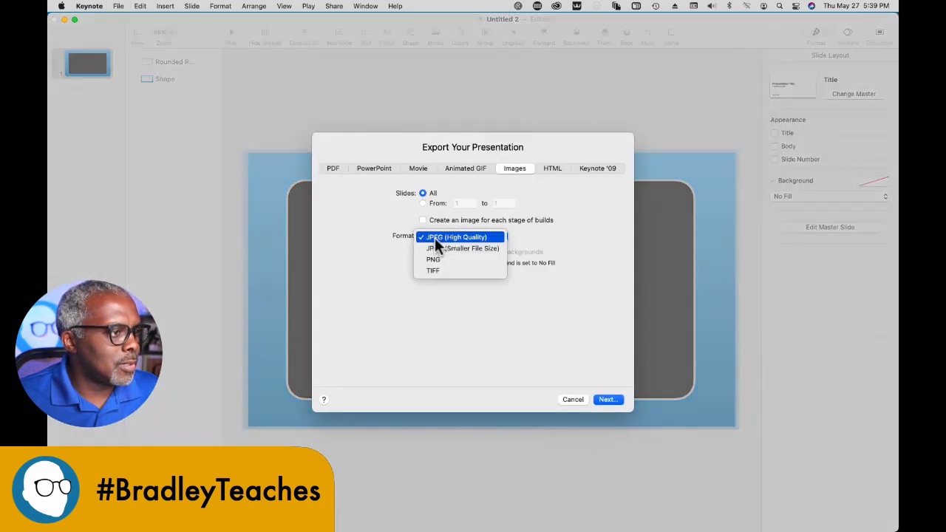
pyautogui.click(433, 258)
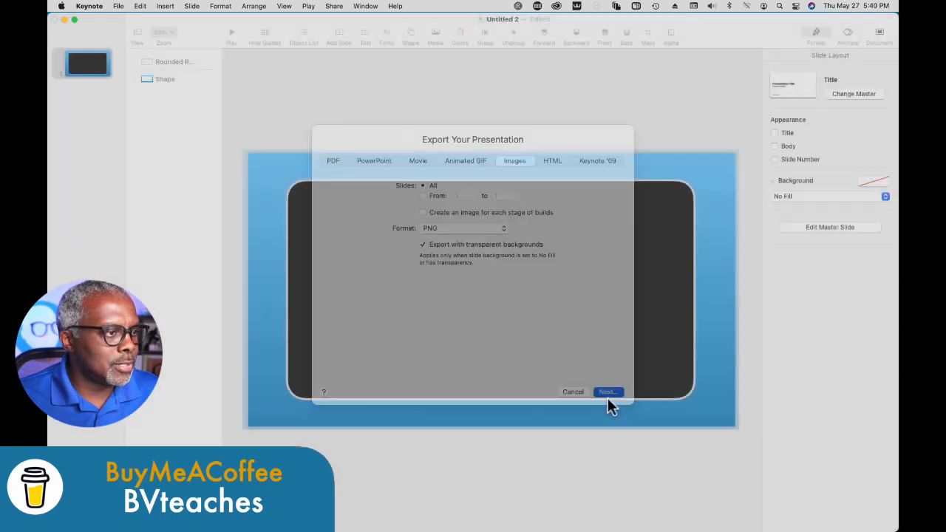
pyautogui.click(606, 391)
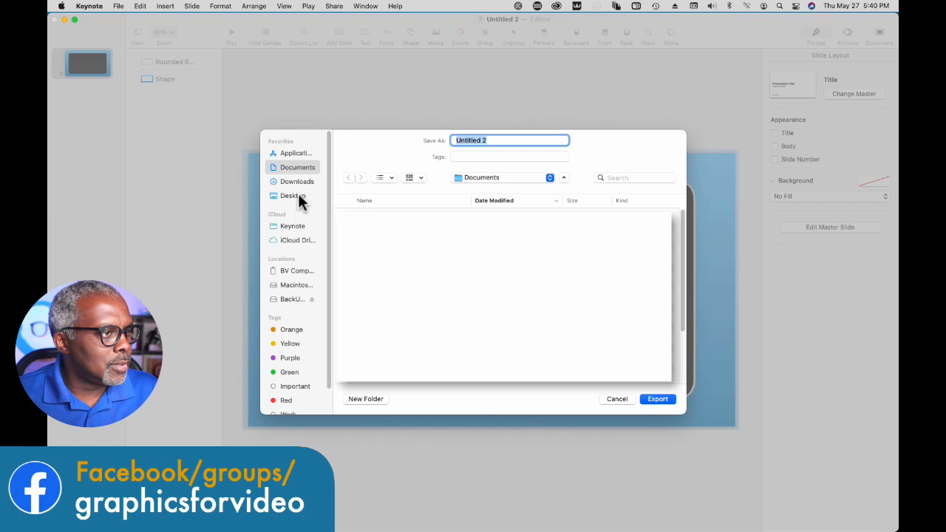
pyautogui.click(293, 195)
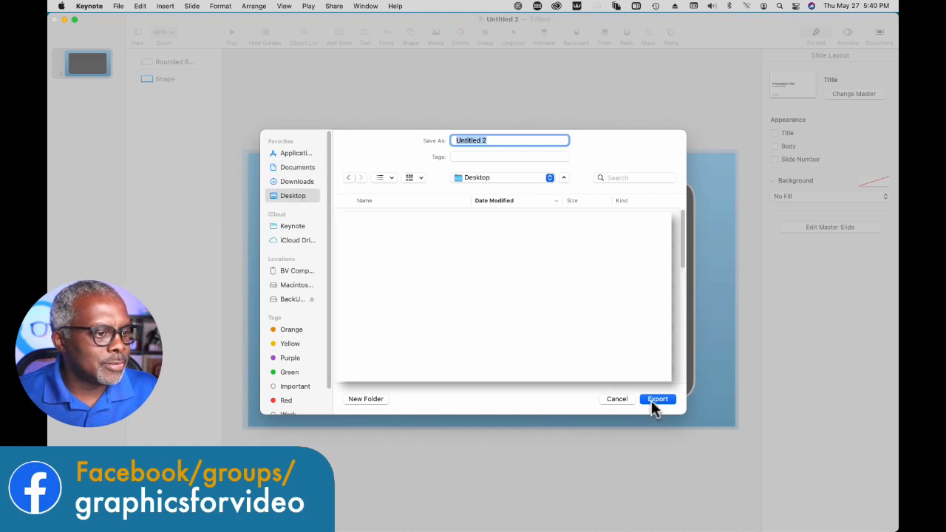
pyautogui.click(657, 399)
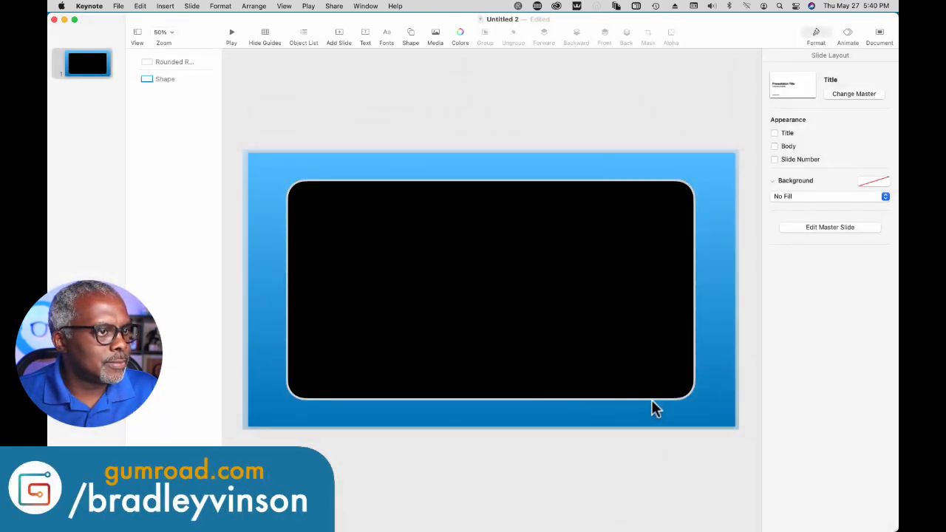